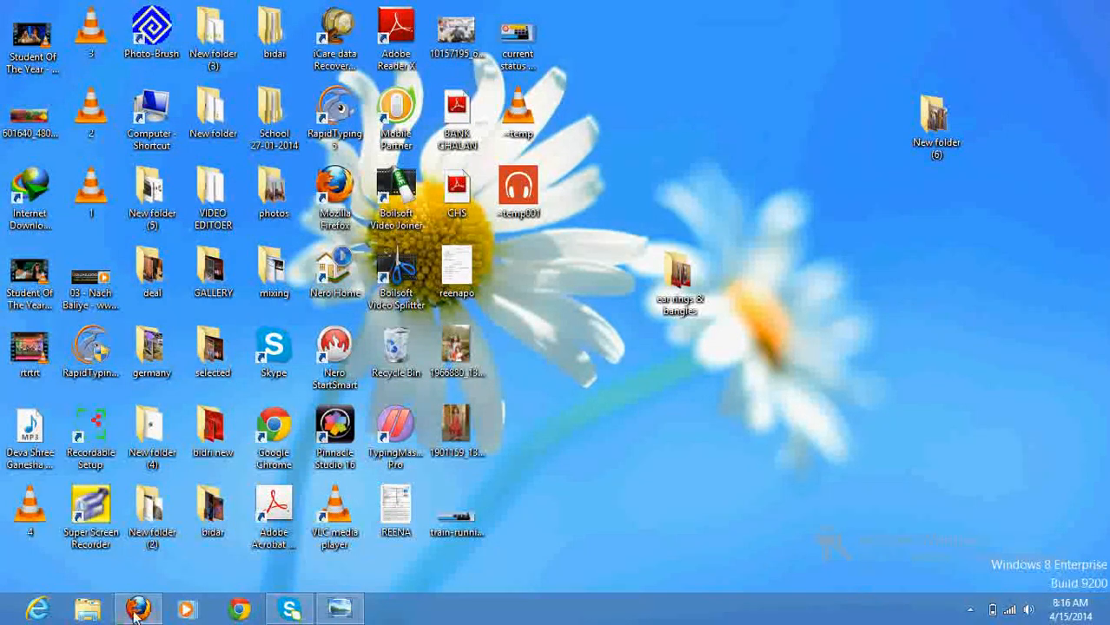
- Launch Firefox from the taskbar so the Google India home page appears
click(137, 607)
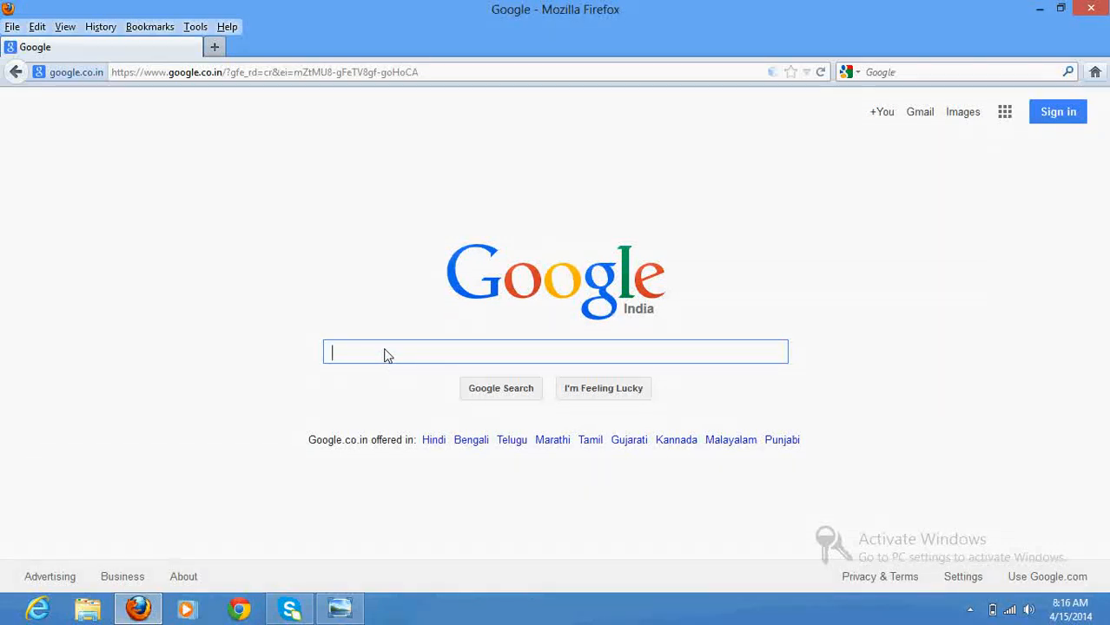
- Search Google for 'train enquiry' to list the National Train Enquiry System result
text(train enq)
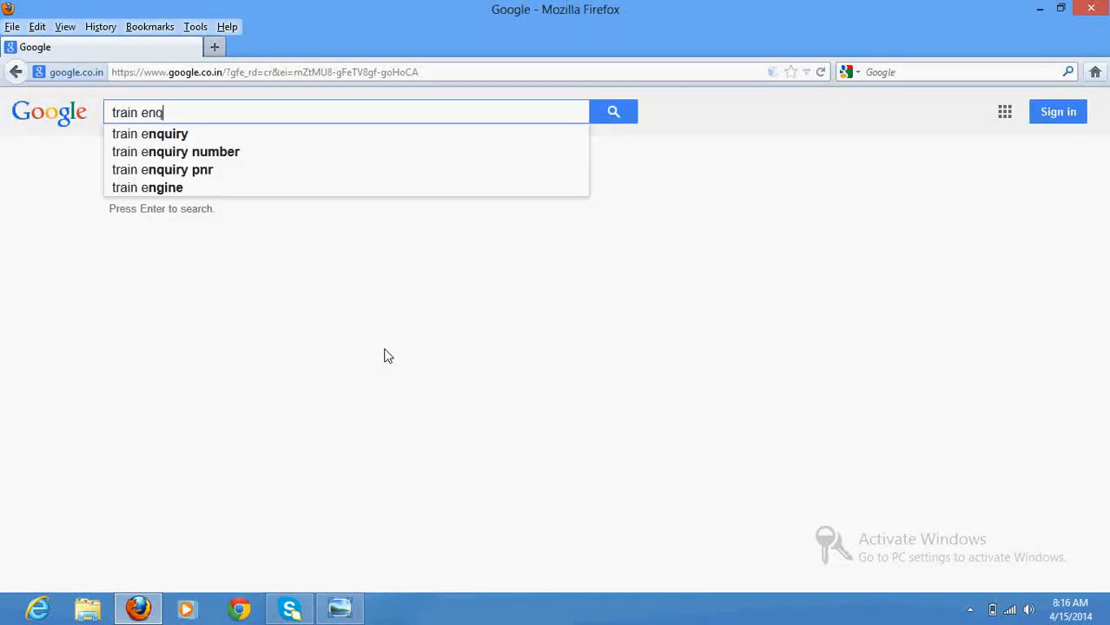
click(149, 134)
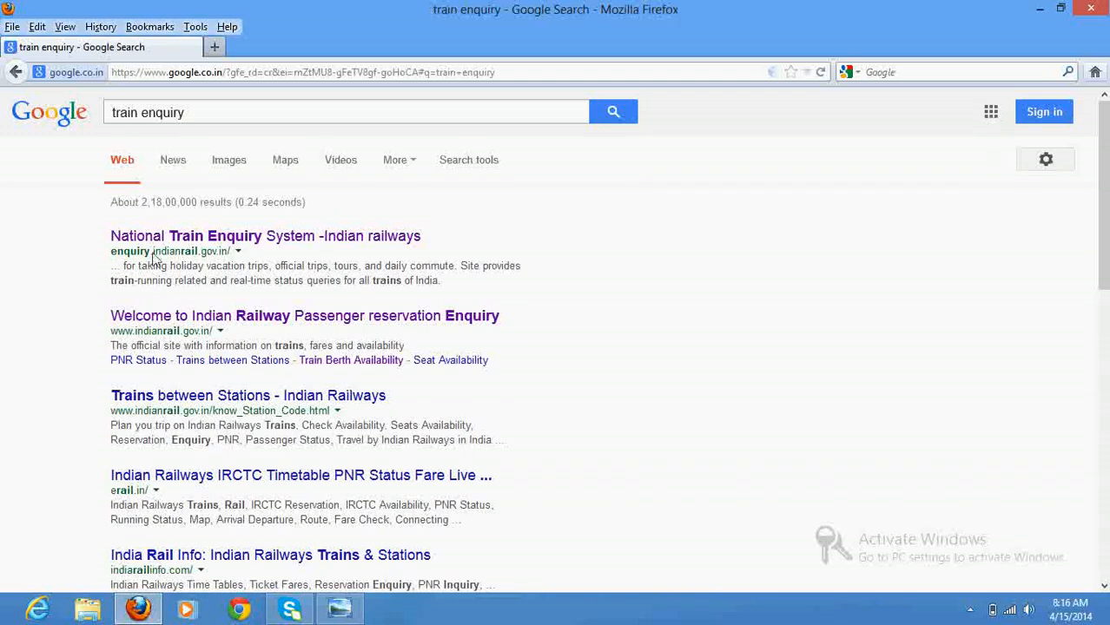
mouse_move(181, 274)
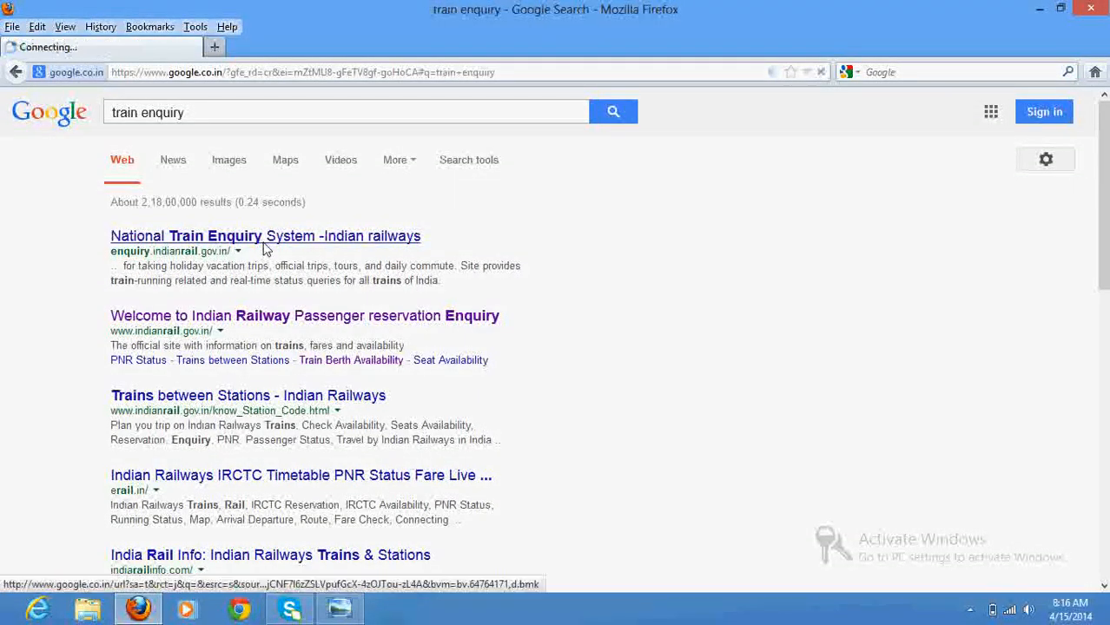
- Open the National Train Enquiry System result to load enquiry.indianrail.gov.in
click(264, 236)
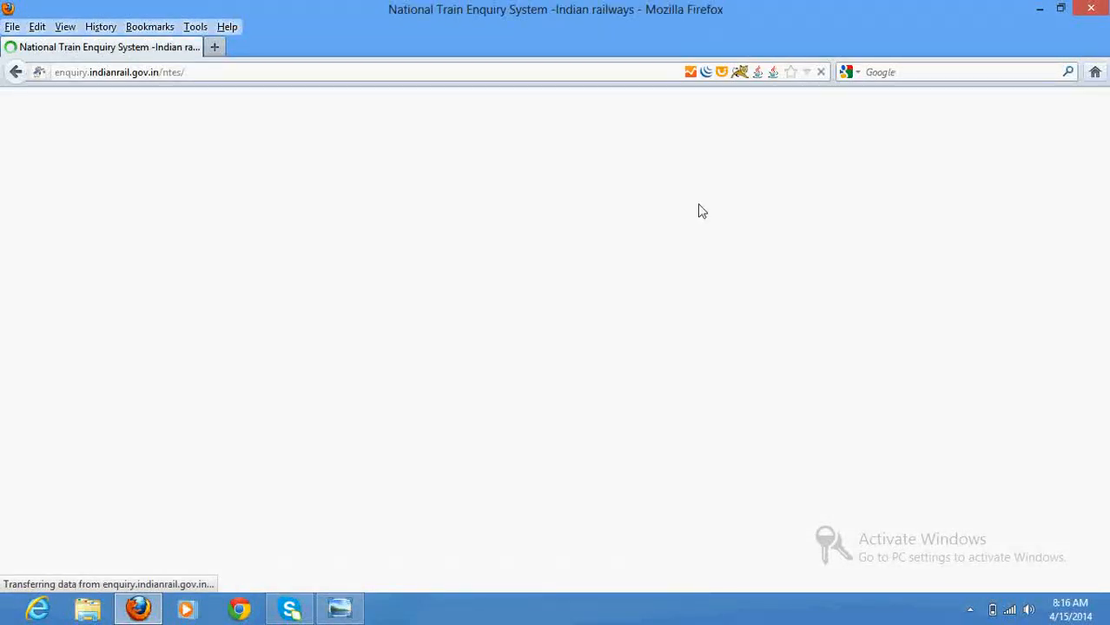
mouse_move(425, 280)
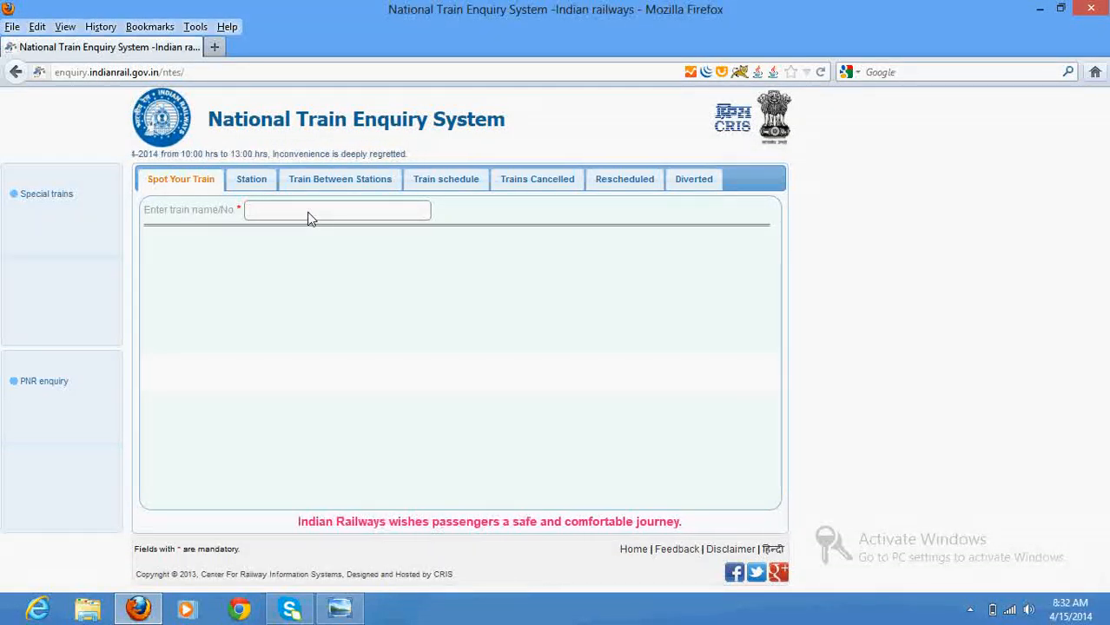
- Enter 'patna' and select 12791 Patna Express, Secunderabad Jn to Patna Jn
click(337, 208)
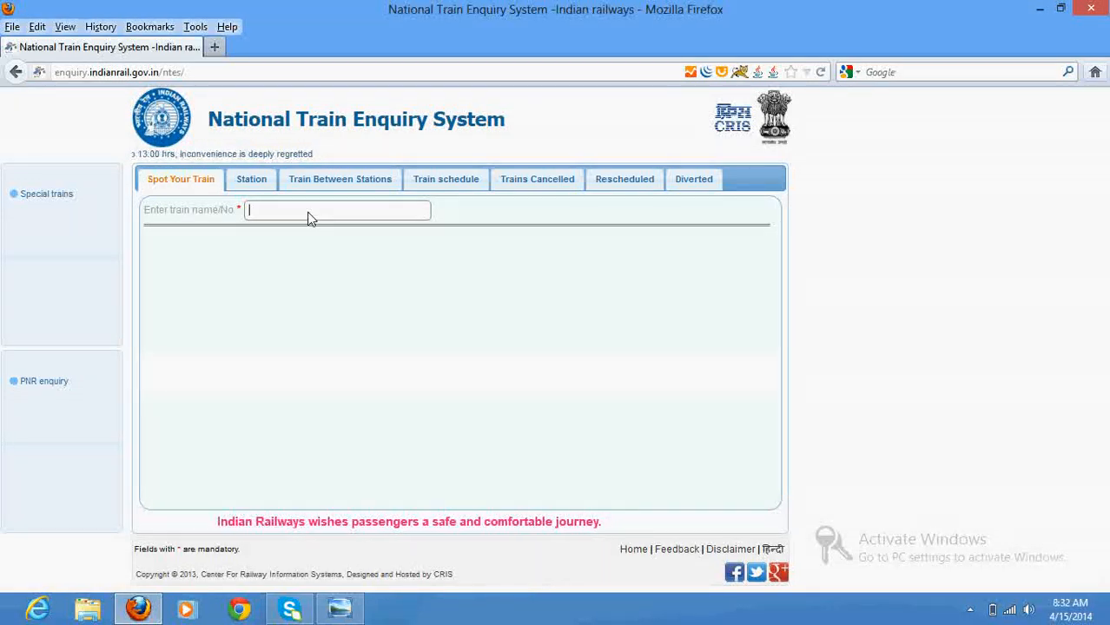
text(patna)
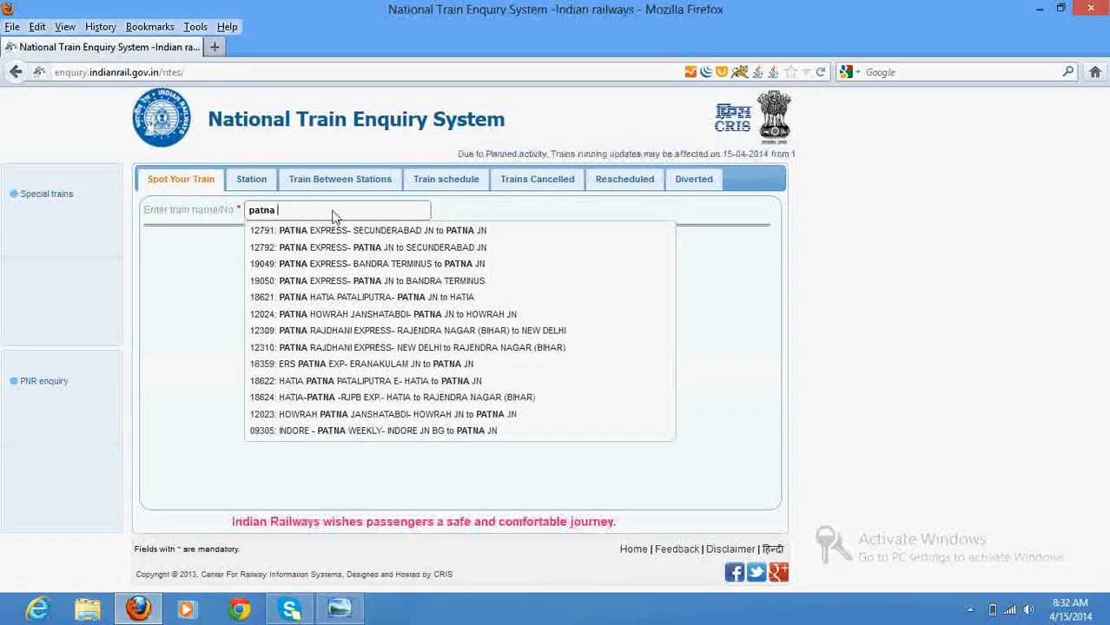
mouse_move(401, 246)
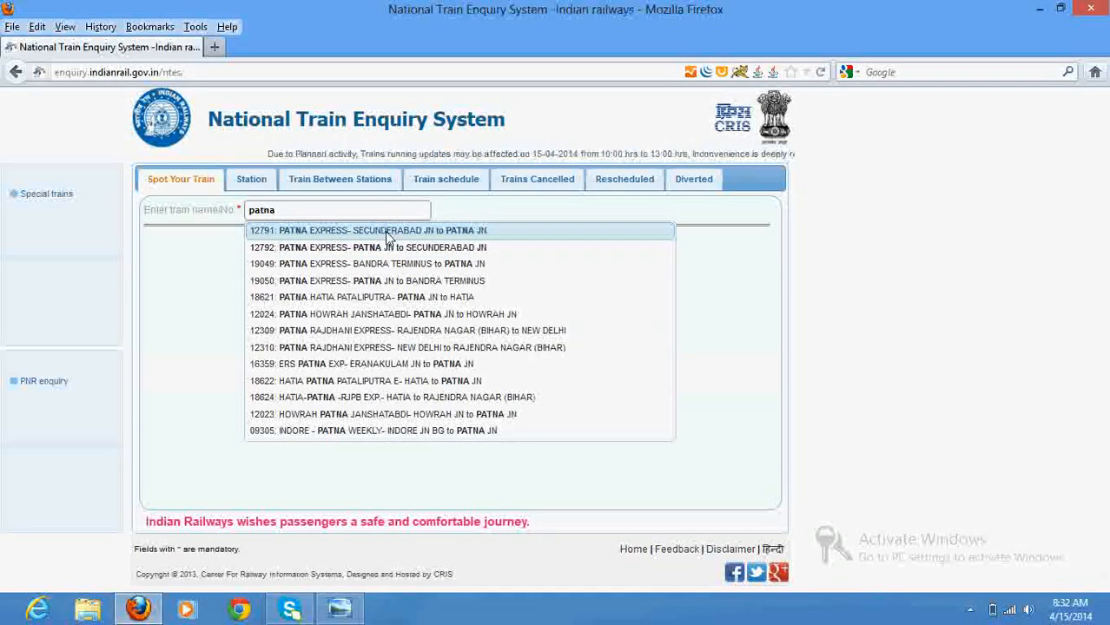
mouse_move(373, 246)
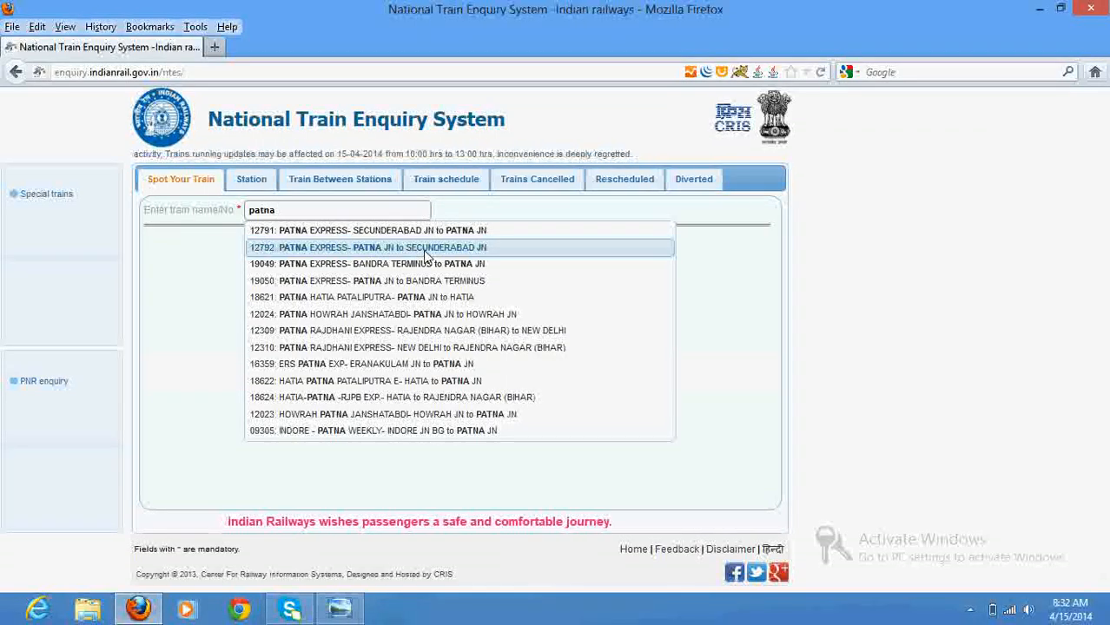
text(" ")
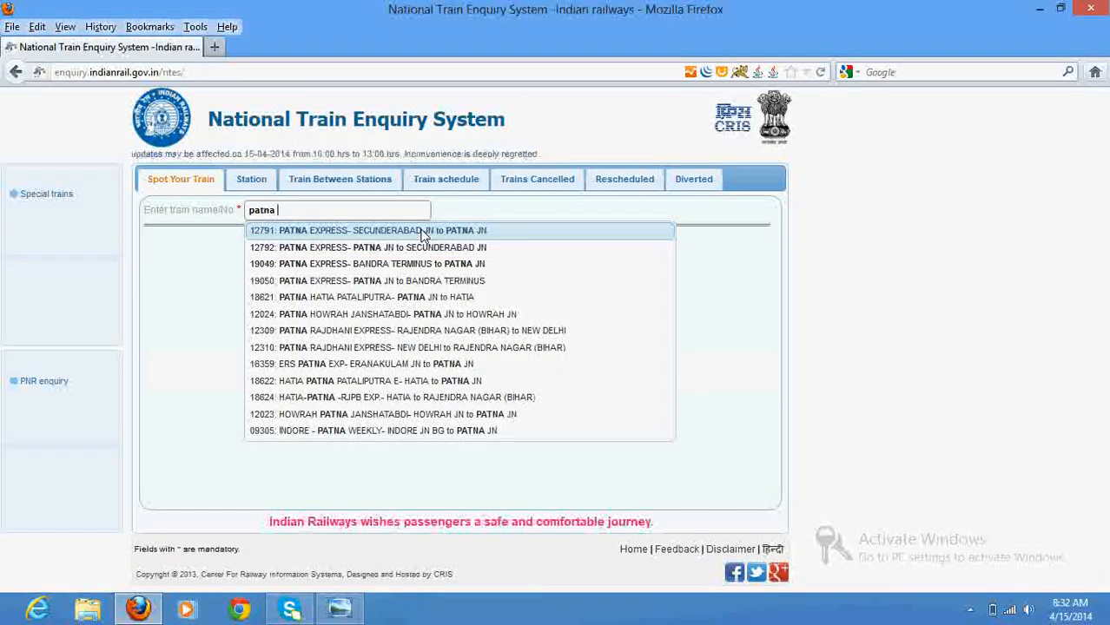
click(378, 229)
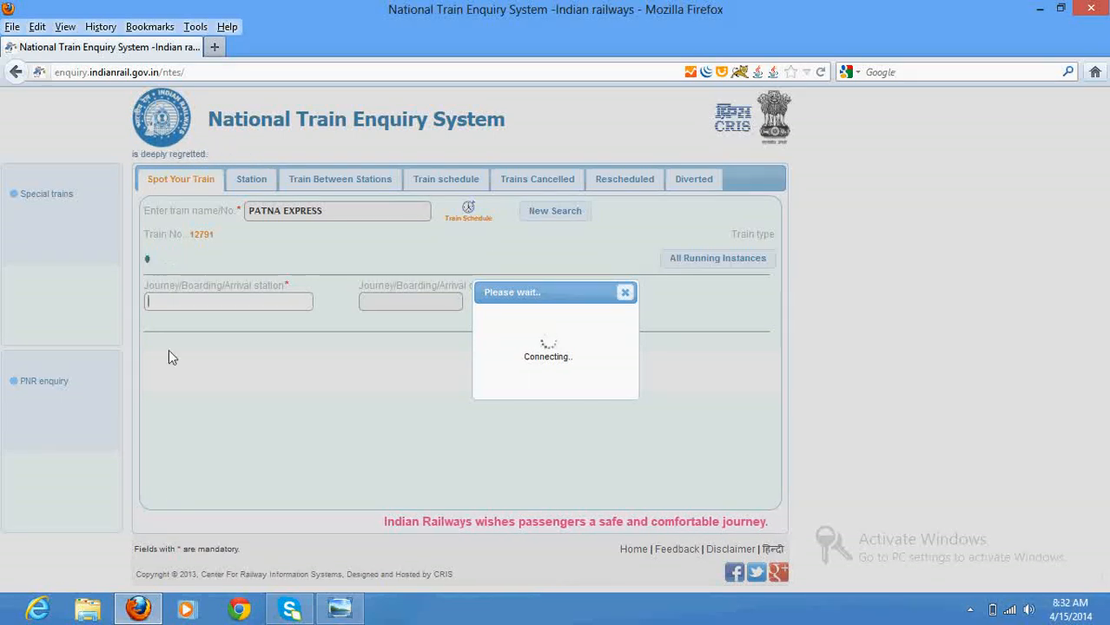
mouse_move(153, 594)
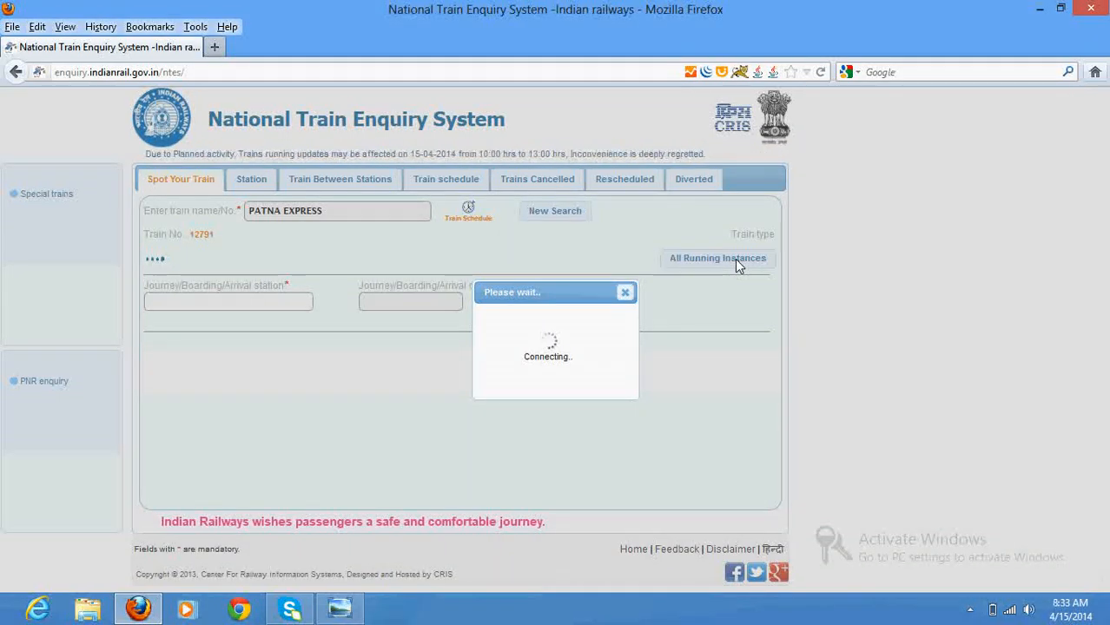
- Show All Running Instances to display Patna Express's station-by-station running status table
click(717, 257)
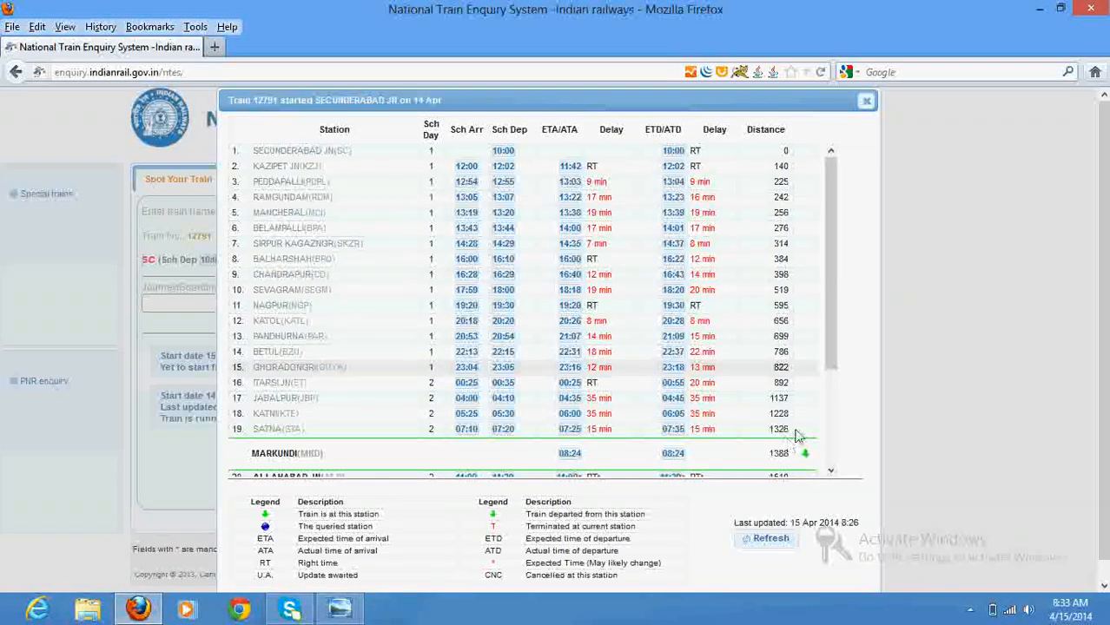
- Review later stations' delays in the table, then close it to the running summary
scroll(down, 3)
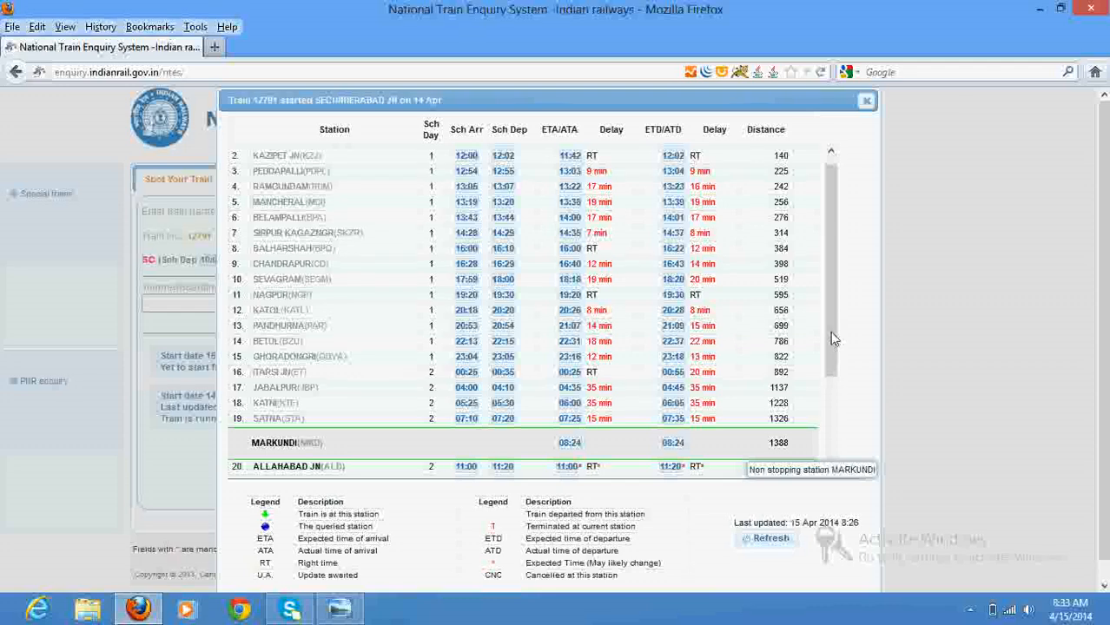
scroll(down, 3)
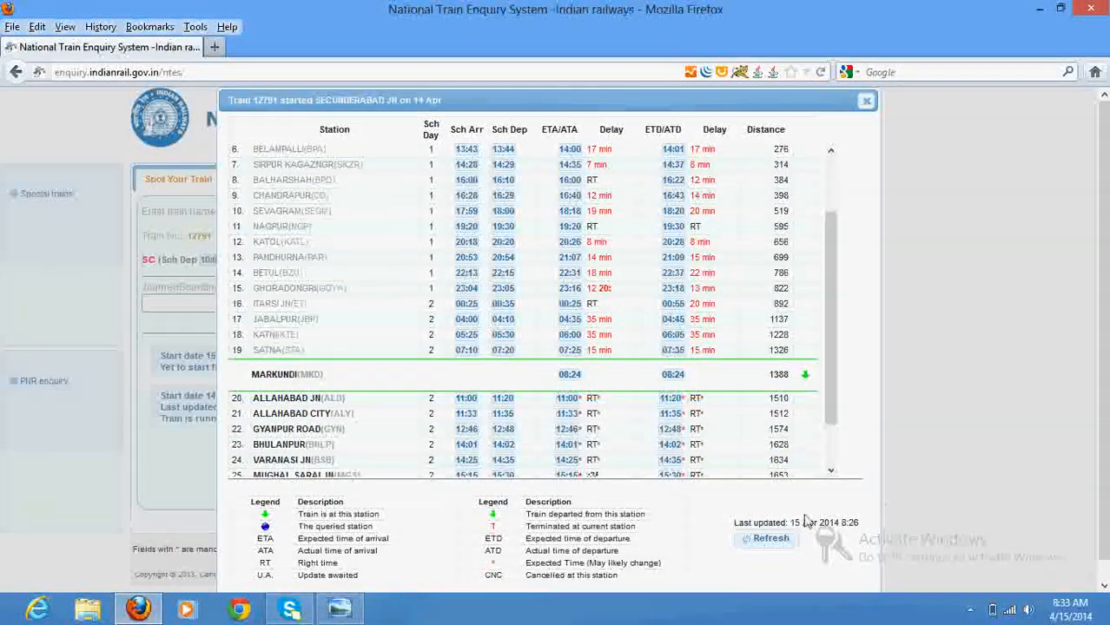
mouse_move(884, 530)
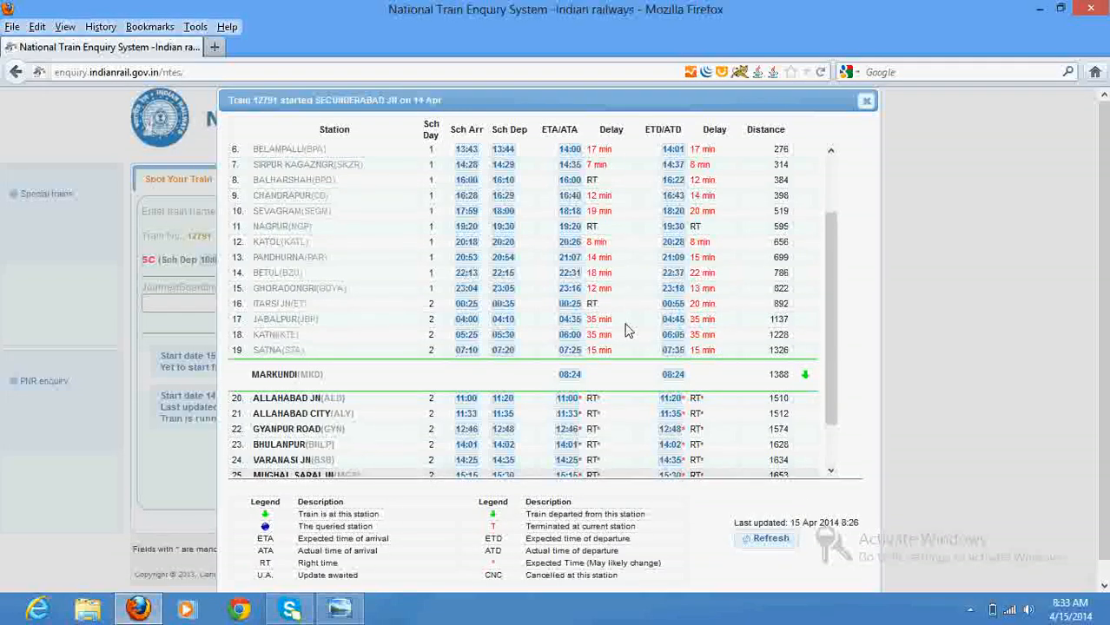
mouse_move(790, 328)
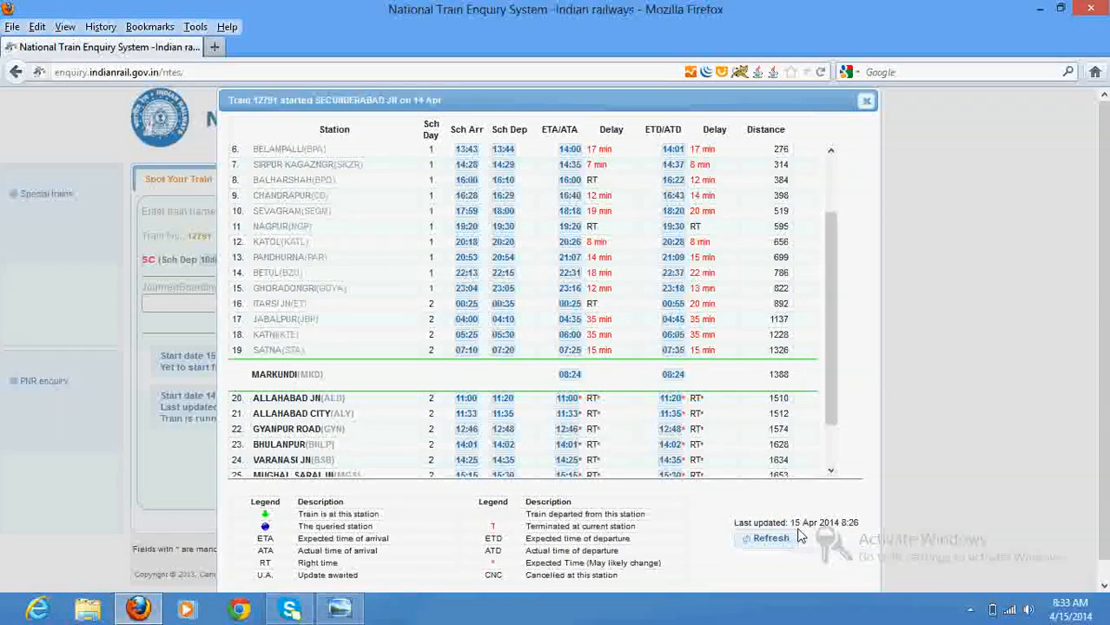
mouse_move(837, 533)
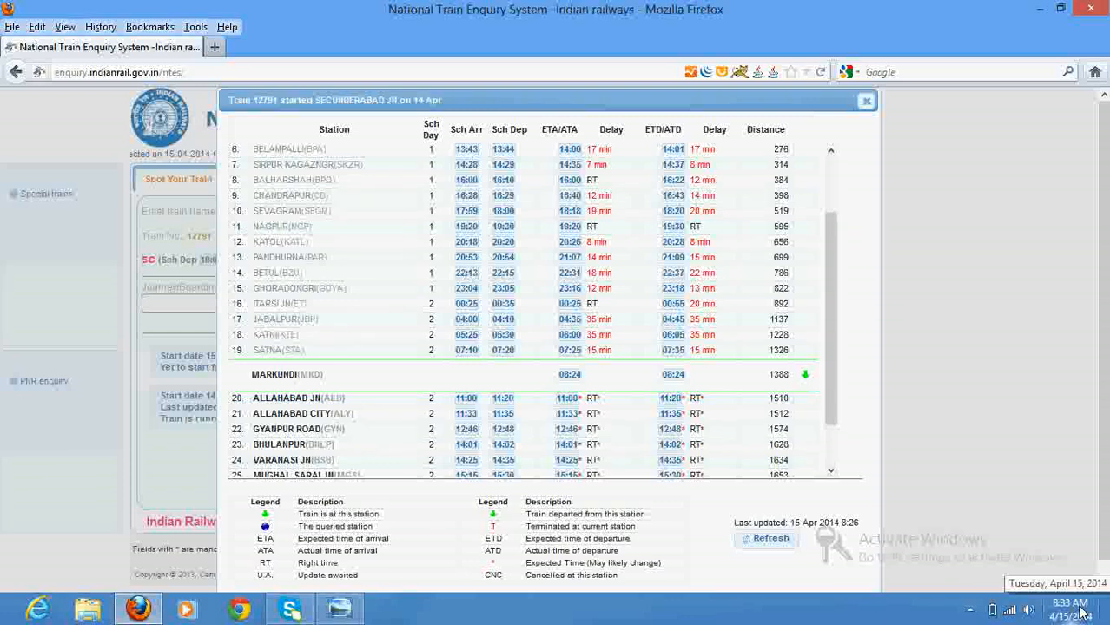
mouse_move(785, 375)
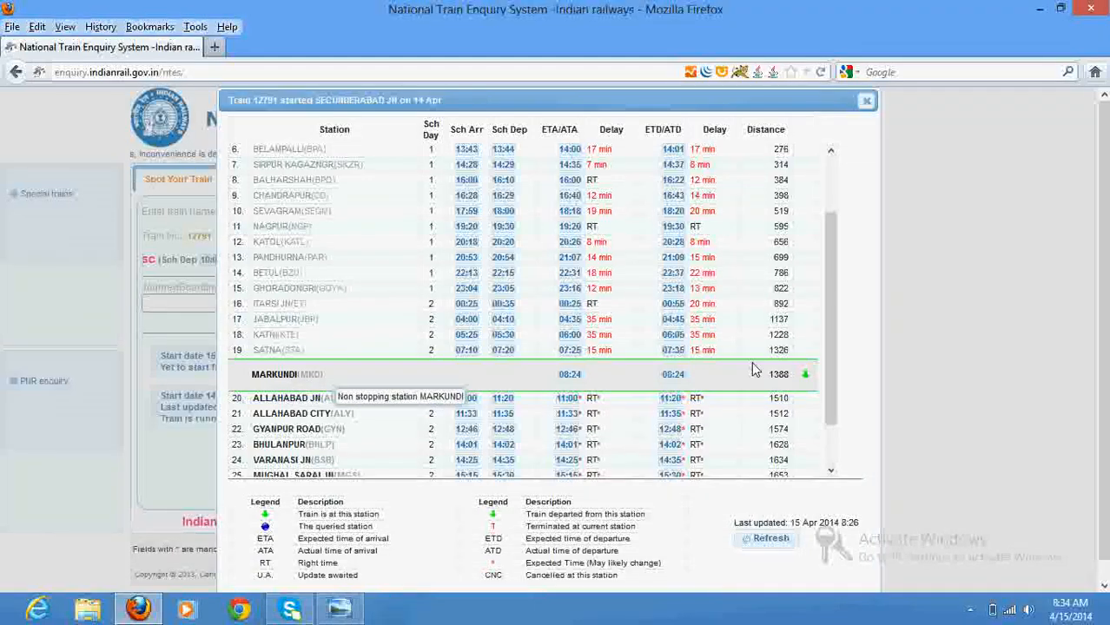
mouse_move(611, 359)
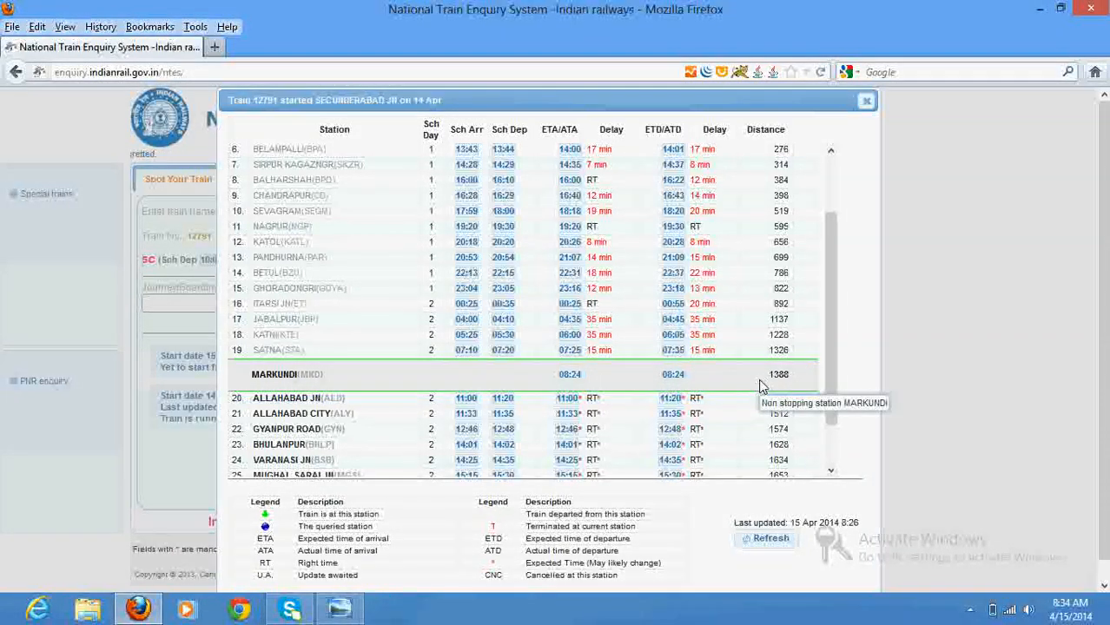
mouse_move(962, 403)
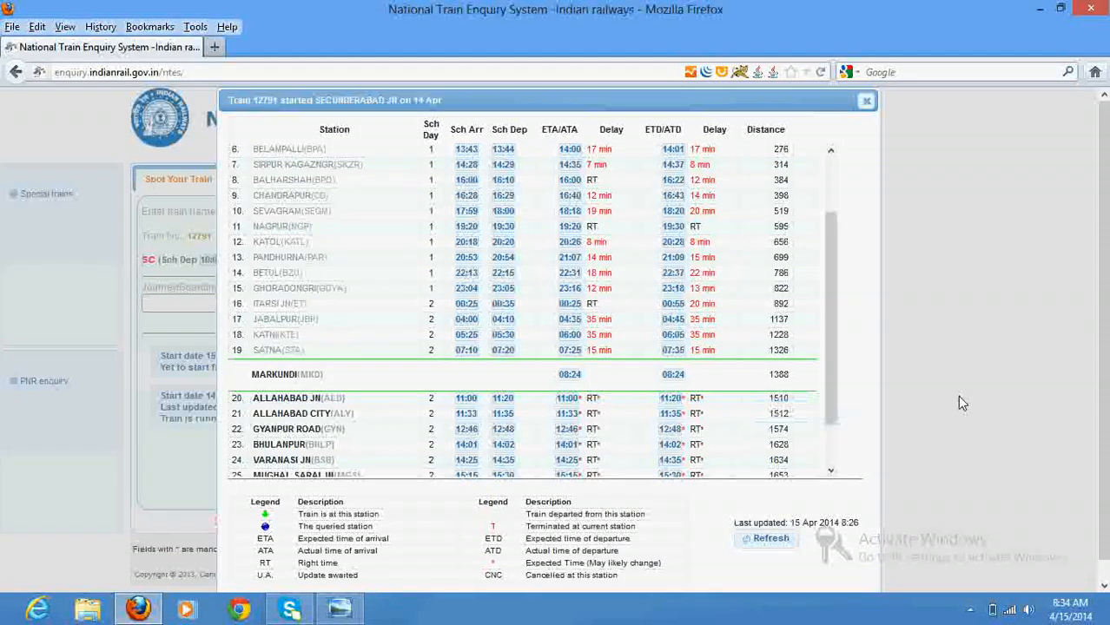
mouse_move(805, 375)
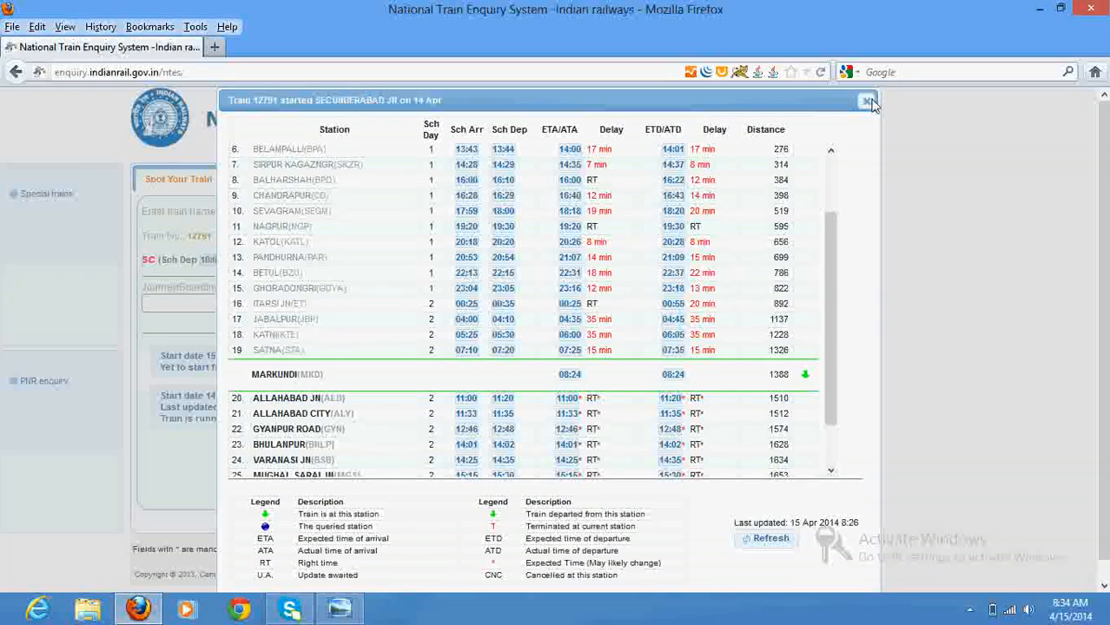
mouse_move(866, 101)
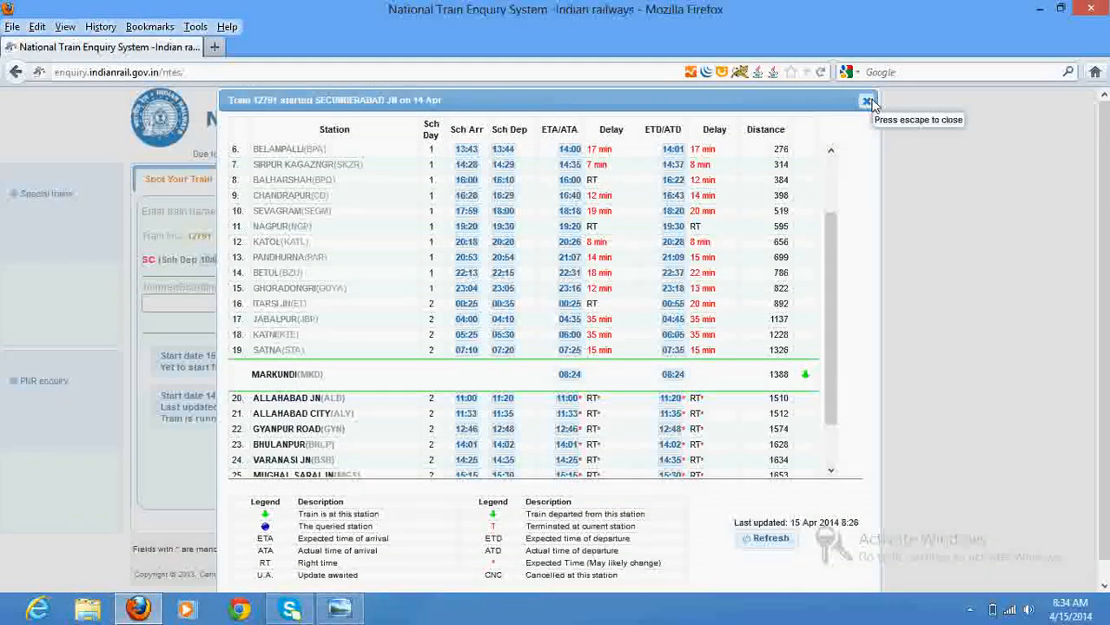
click(867, 100)
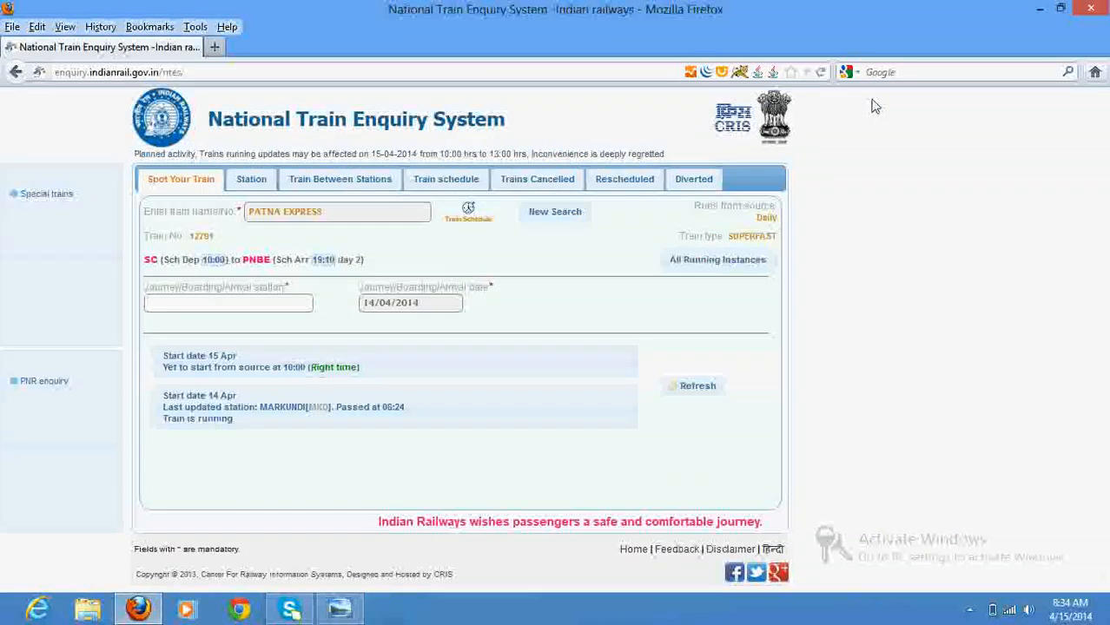